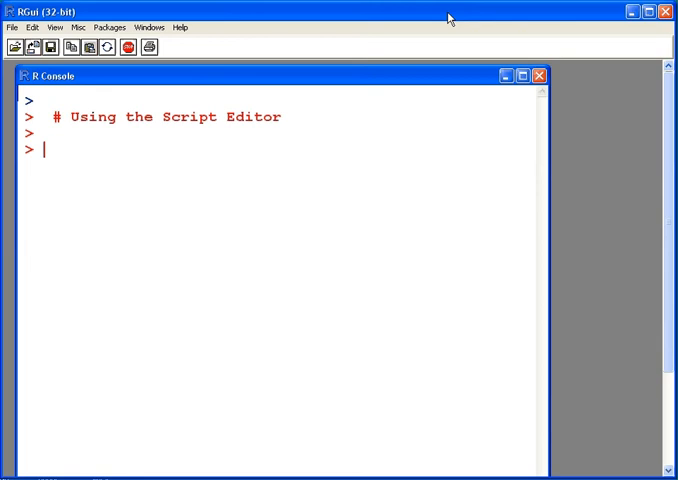
# - Assign k=12 and h=14 in the console and evaluate k*h, returning 168
pyautogui.write('k')
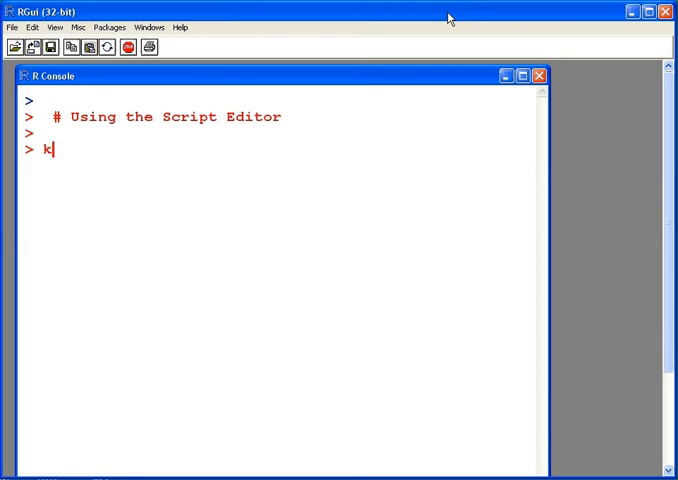
pyautogui.write('=12')
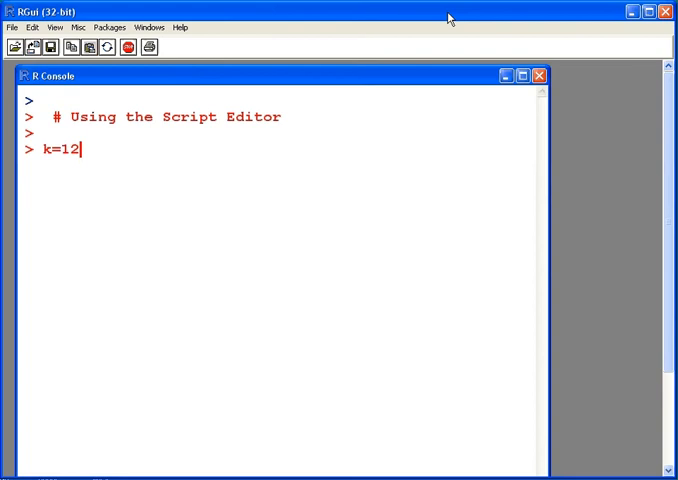
pyautogui.write('h=')
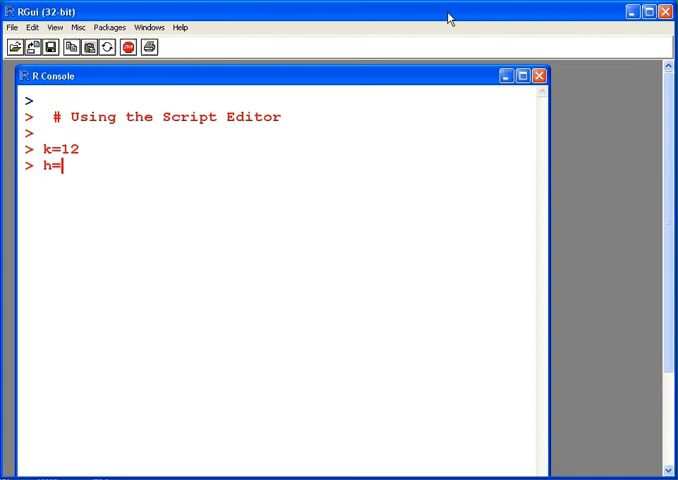
pyautogui.write('12')
pyautogui.write('k')
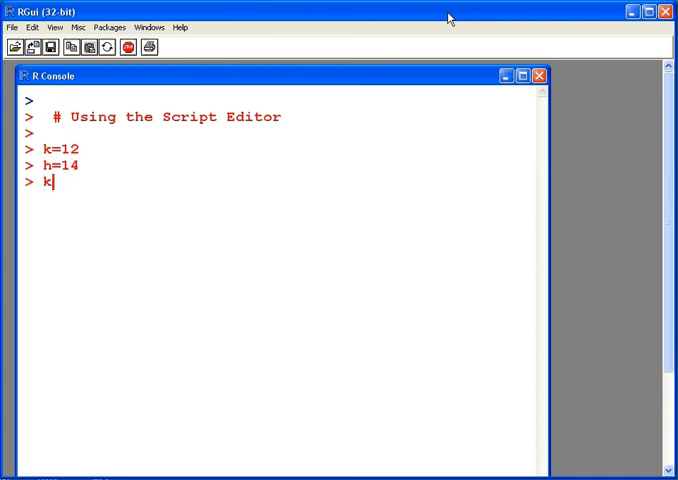
pyautogui.write('*h')
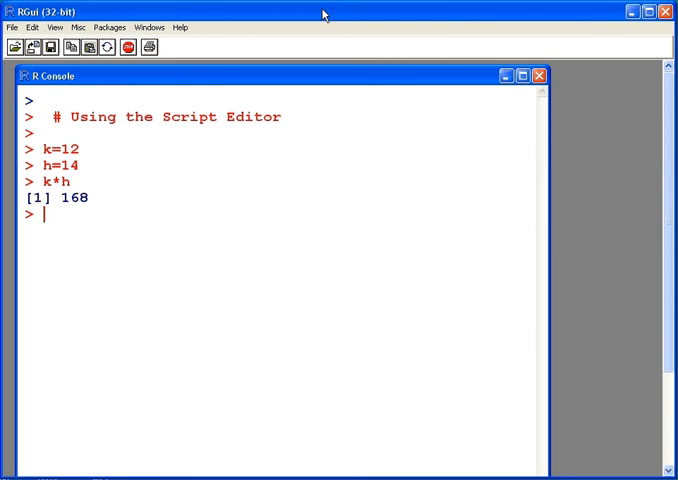
pyautogui.moveTo(320, 16)
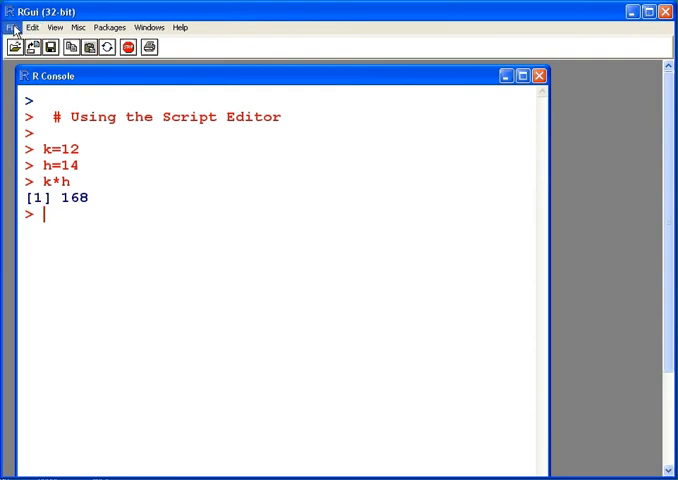
# - Create a new script from the File menu and bring the Untitled R Editor forward
pyautogui.click(14, 27)
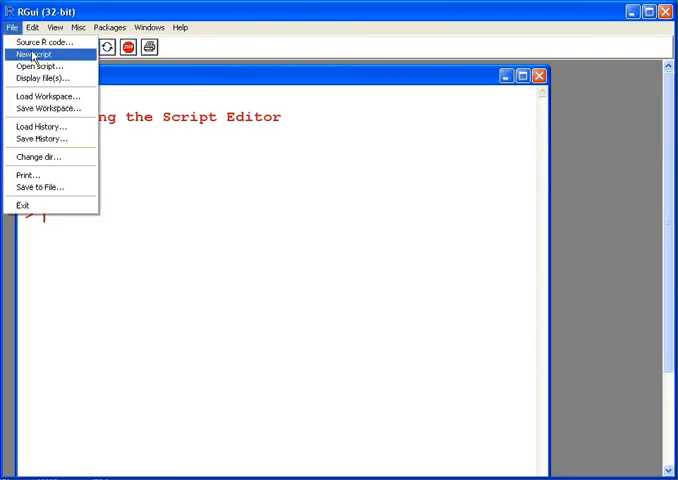
pyautogui.click(35, 53)
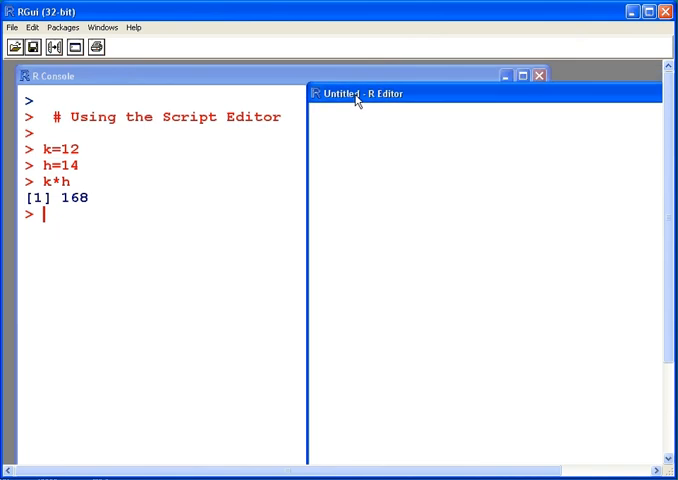
pyautogui.moveTo(230, 103)
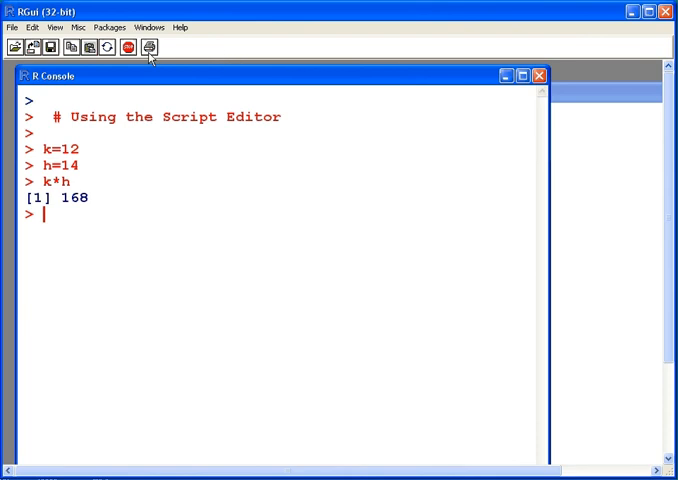
pyautogui.moveTo(17, 47)
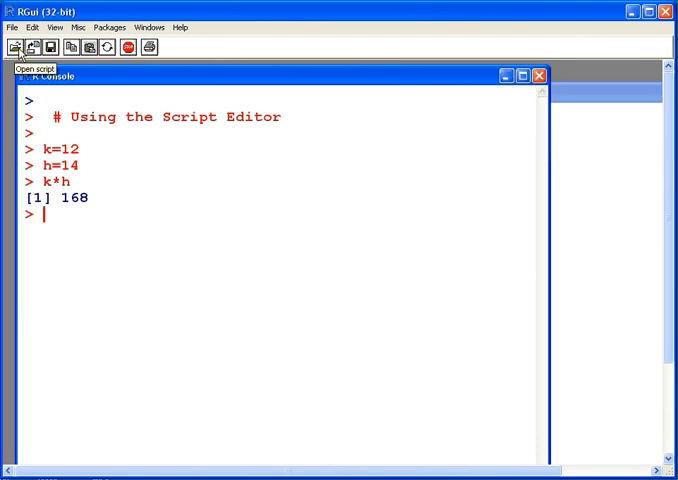
pyautogui.moveTo(38, 47)
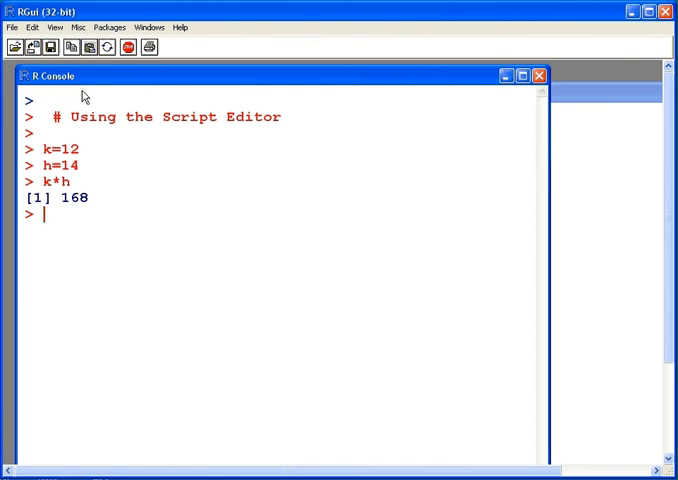
pyautogui.moveTo(604, 102)
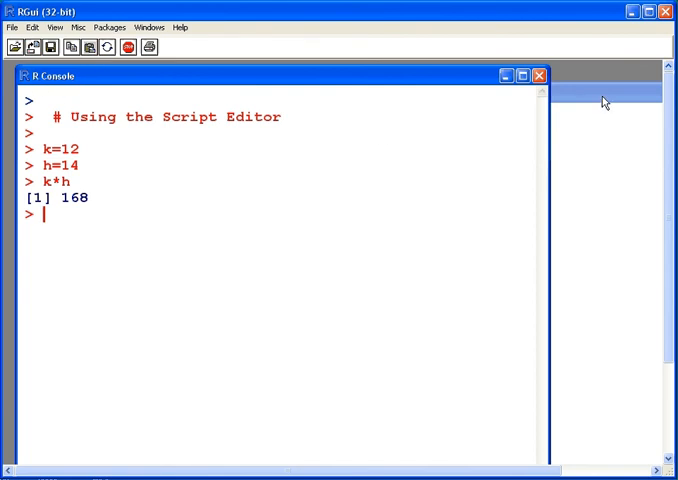
pyautogui.click(11, 27)
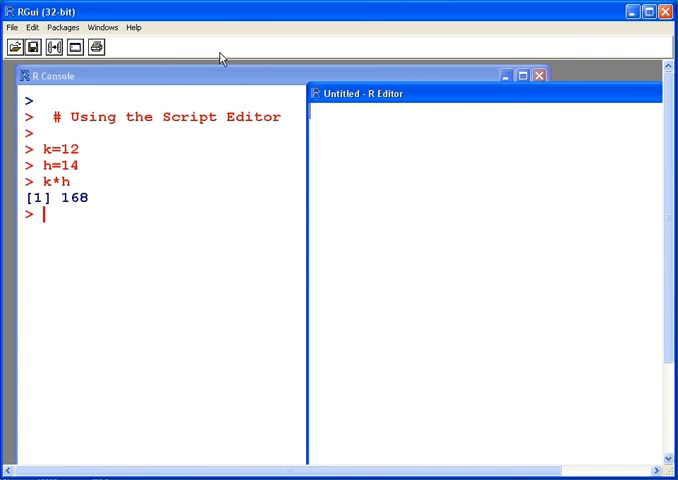
pyautogui.moveTo(300, 107)
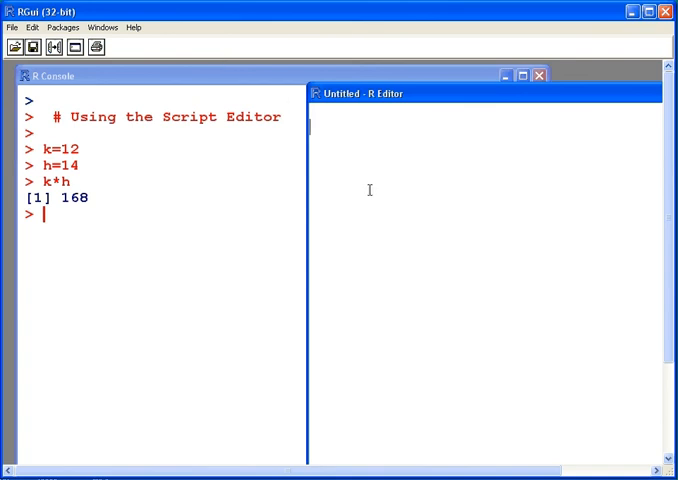
# - Write sqrt(k) + log(h,3) in the editor and run it, giving 5.866275
pyautogui.write('sqrt(')
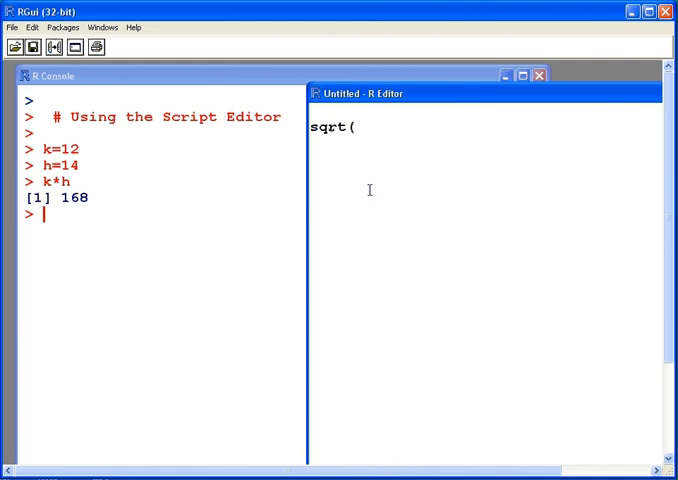
pyautogui.write('k')
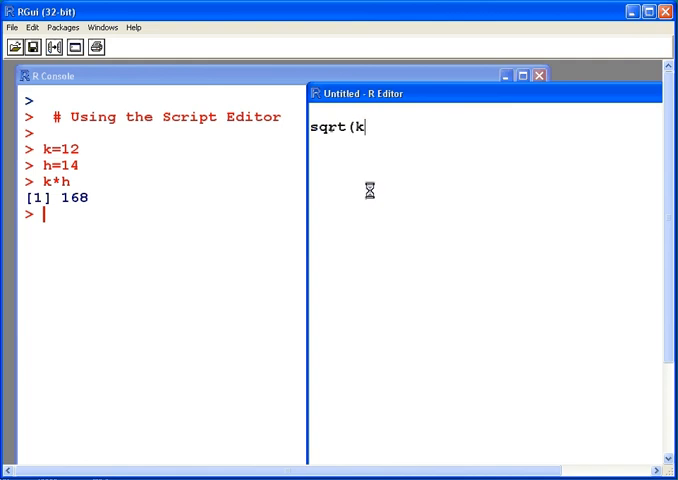
pyautogui.write(') + lo')
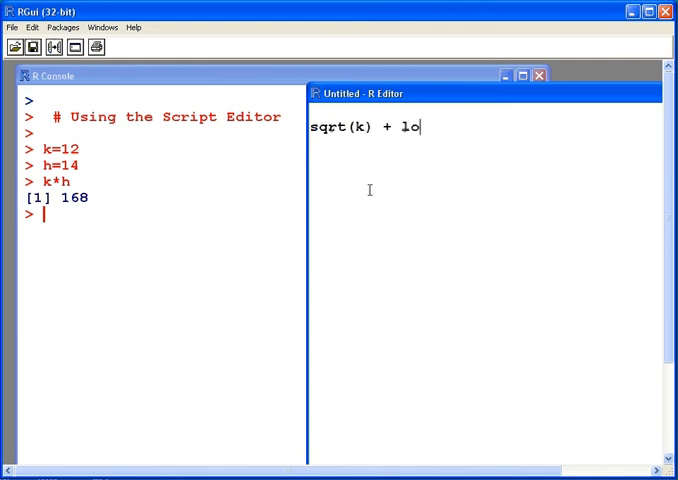
pyautogui.write('g(')
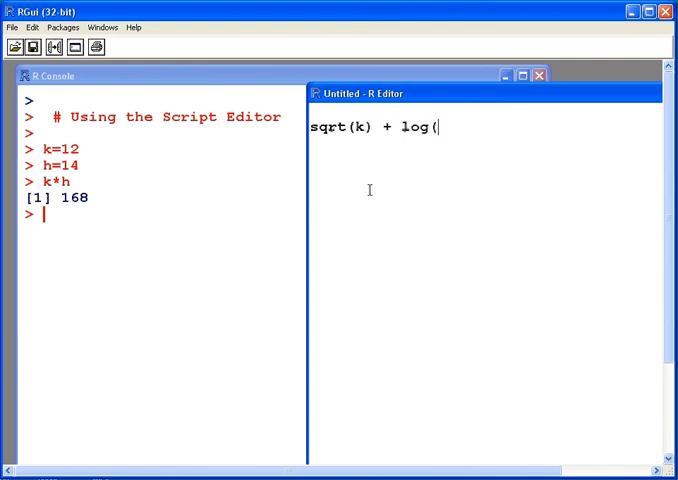
pyautogui.write('h,3')
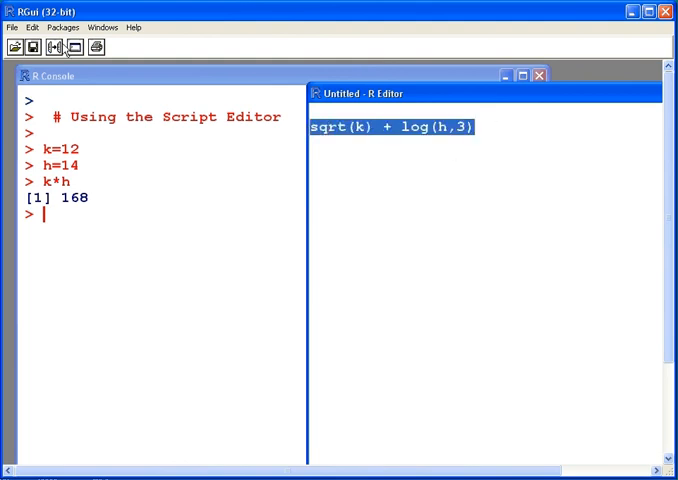
pyautogui.moveTo(56, 47)
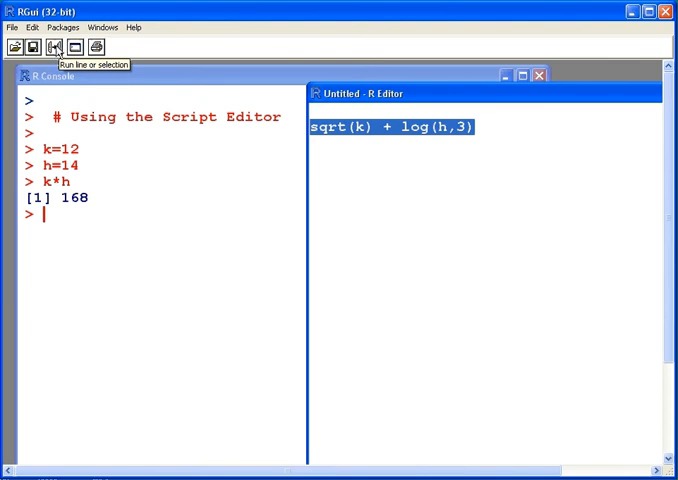
pyautogui.click(53, 47)
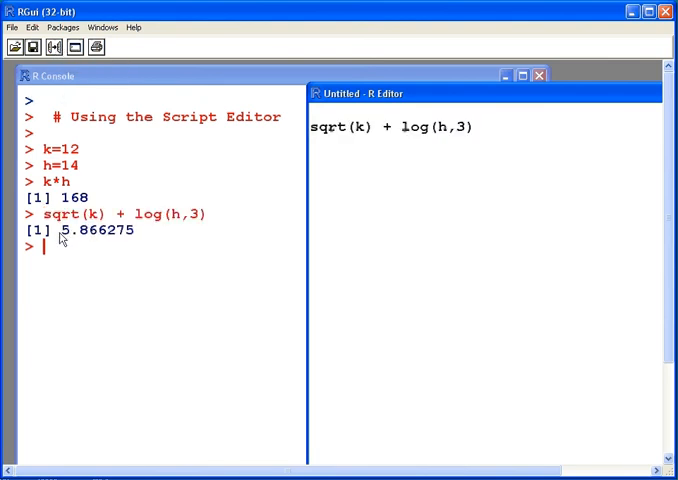
pyautogui.moveTo(152, 300)
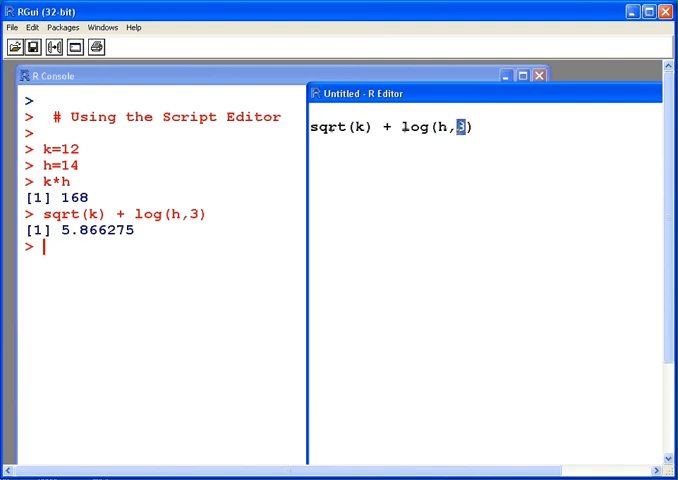
# - Change the log base to 2 and rerun the line, giving 7.271457
pyautogui.write('2')
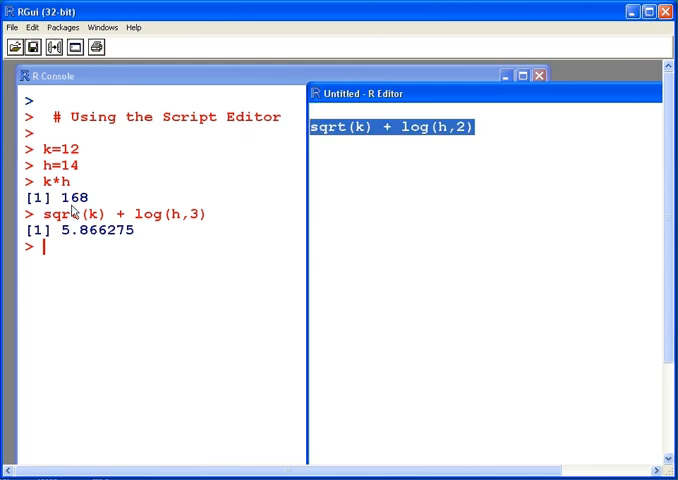
pyautogui.moveTo(463, 140)
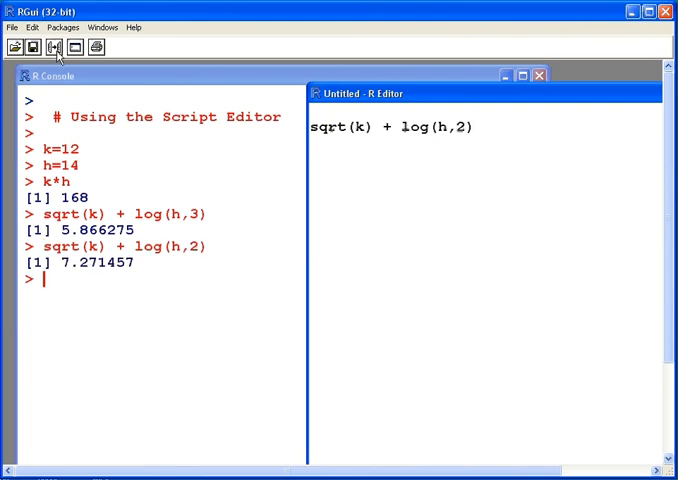
pyautogui.click(12, 27)
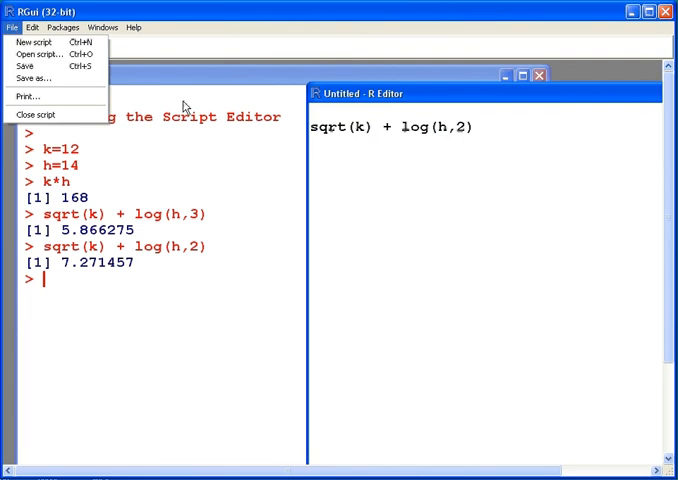
pyautogui.moveTo(35, 65)
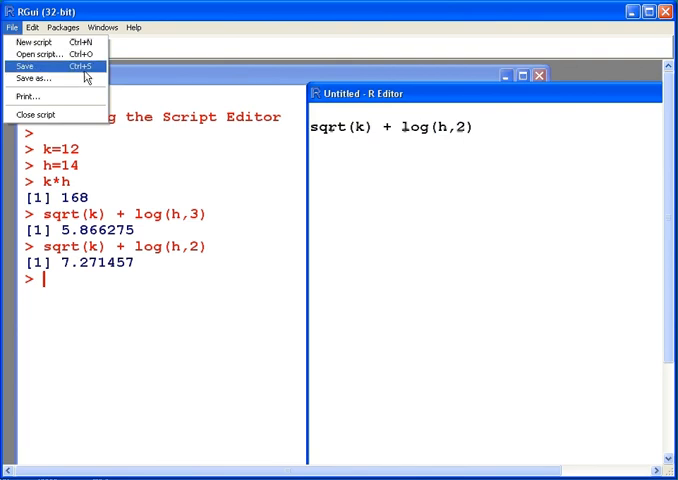
# - Save the script over the existing New1.R and close the R Editor window
pyautogui.click(24, 65)
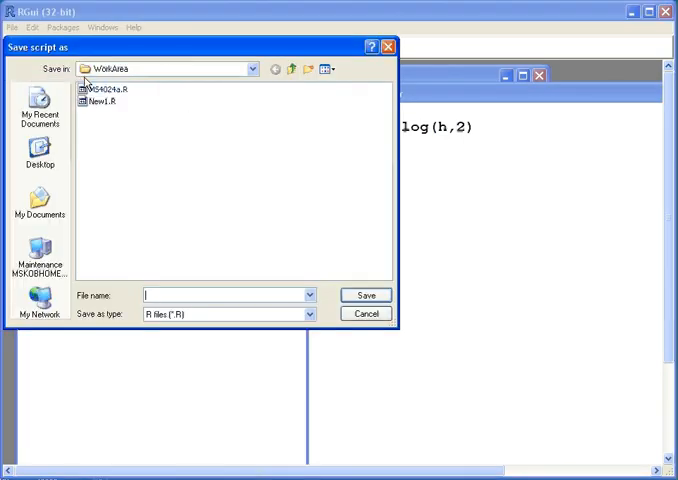
pyautogui.click(98, 101)
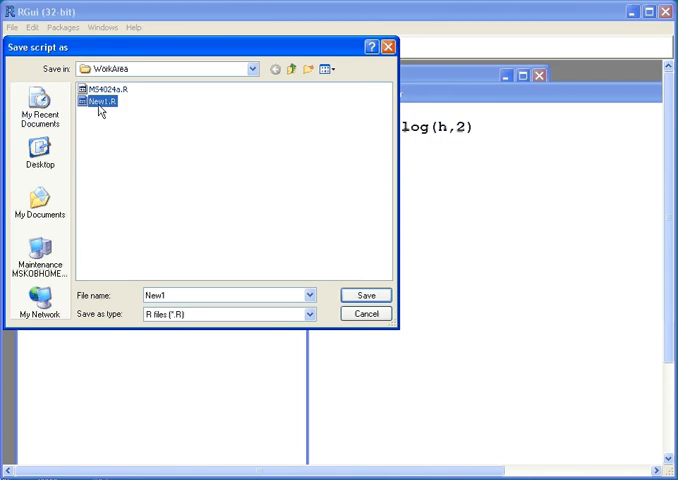
pyautogui.click(366, 295)
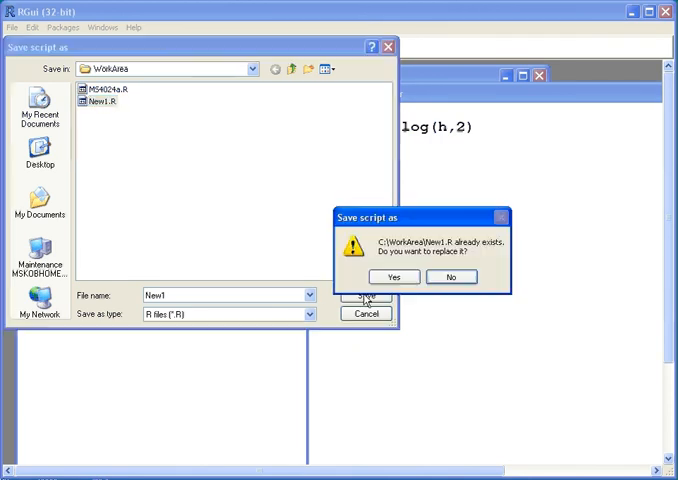
pyautogui.click(393, 277)
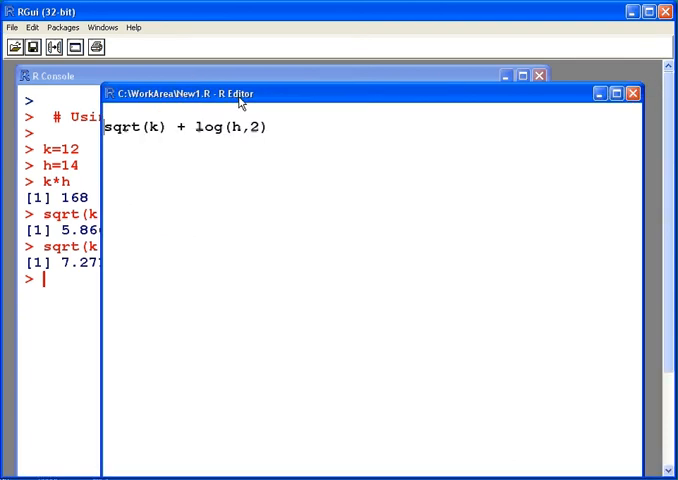
pyautogui.click(633, 93)
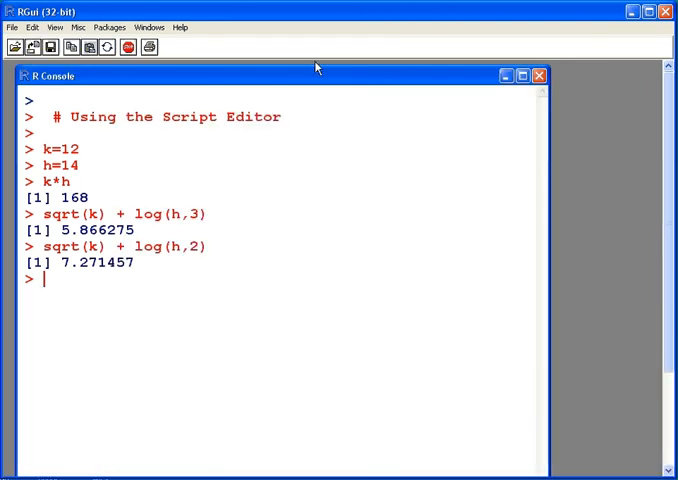
# - Open script New1.R from the WorkArea folder via File > Open script
pyautogui.click(11, 27)
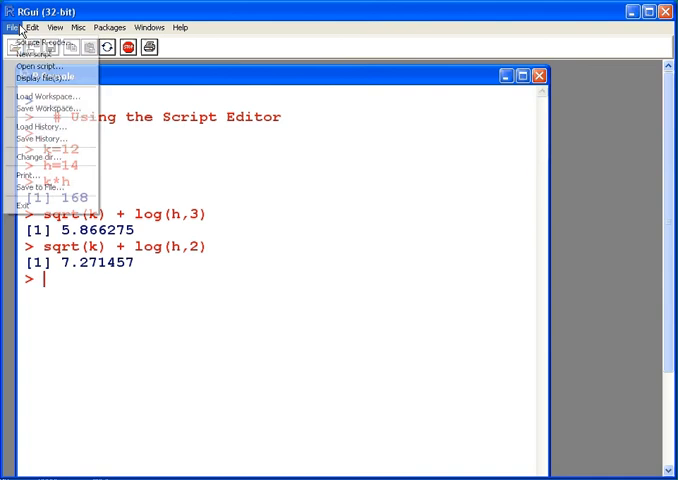
pyautogui.moveTo(40, 66)
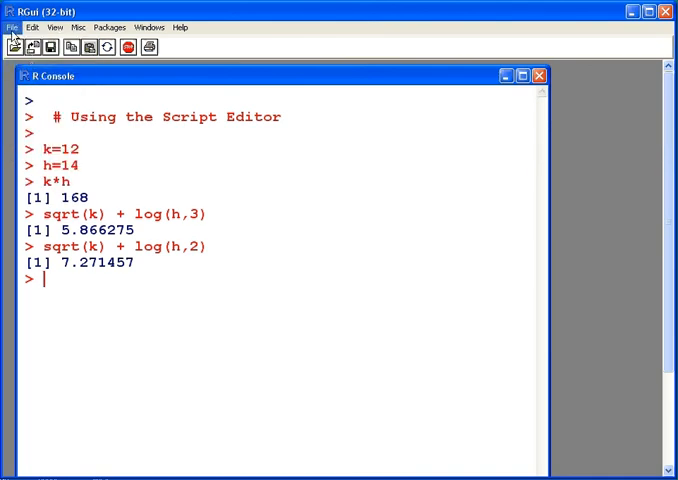
pyautogui.click(30, 47)
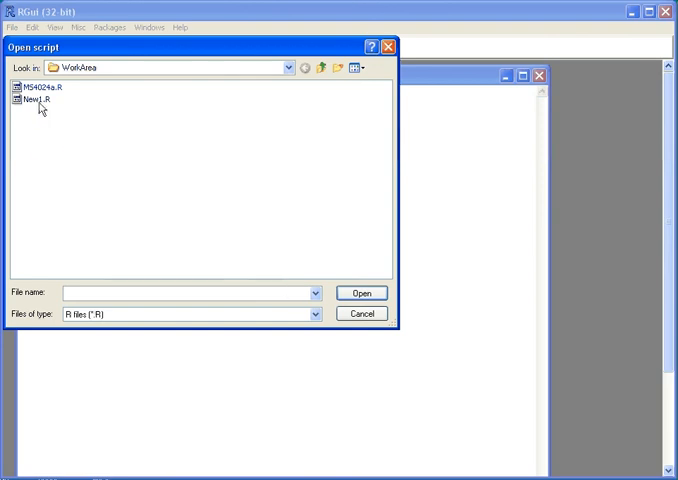
pyautogui.doubleClick(32, 98)
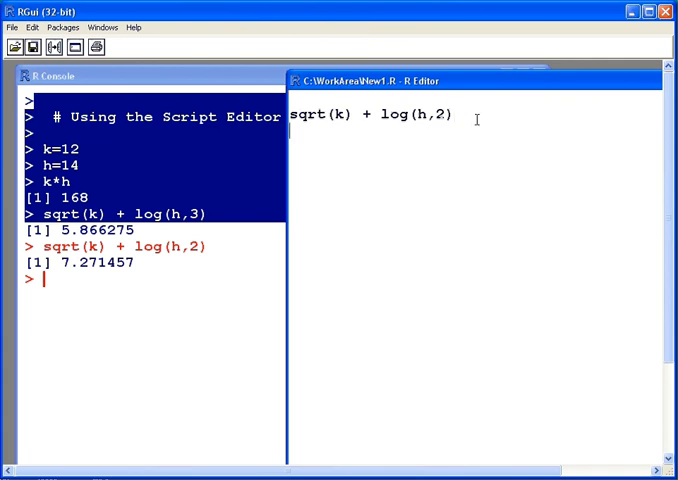
# - Type exp(k) on a new second line of New1.R
pyautogui.write('ep(')
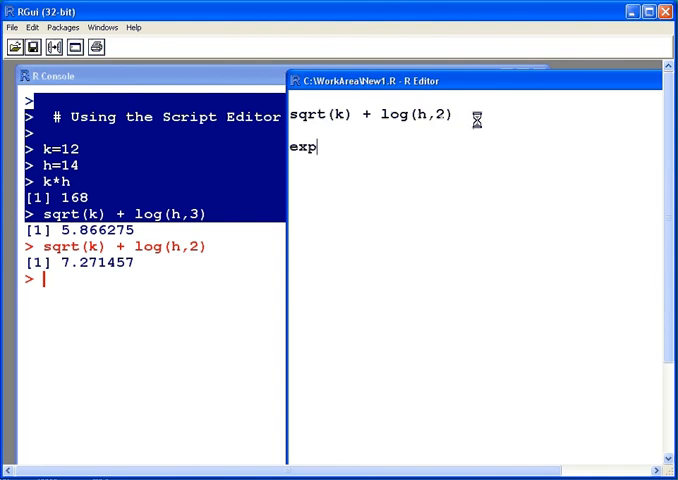
pyautogui.write('(k)')
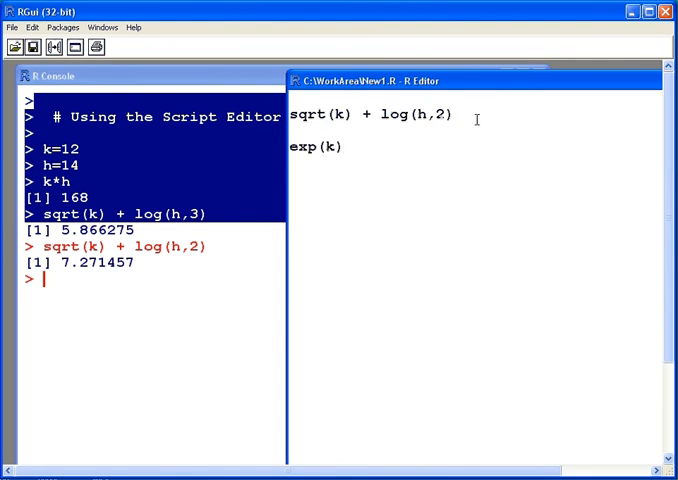